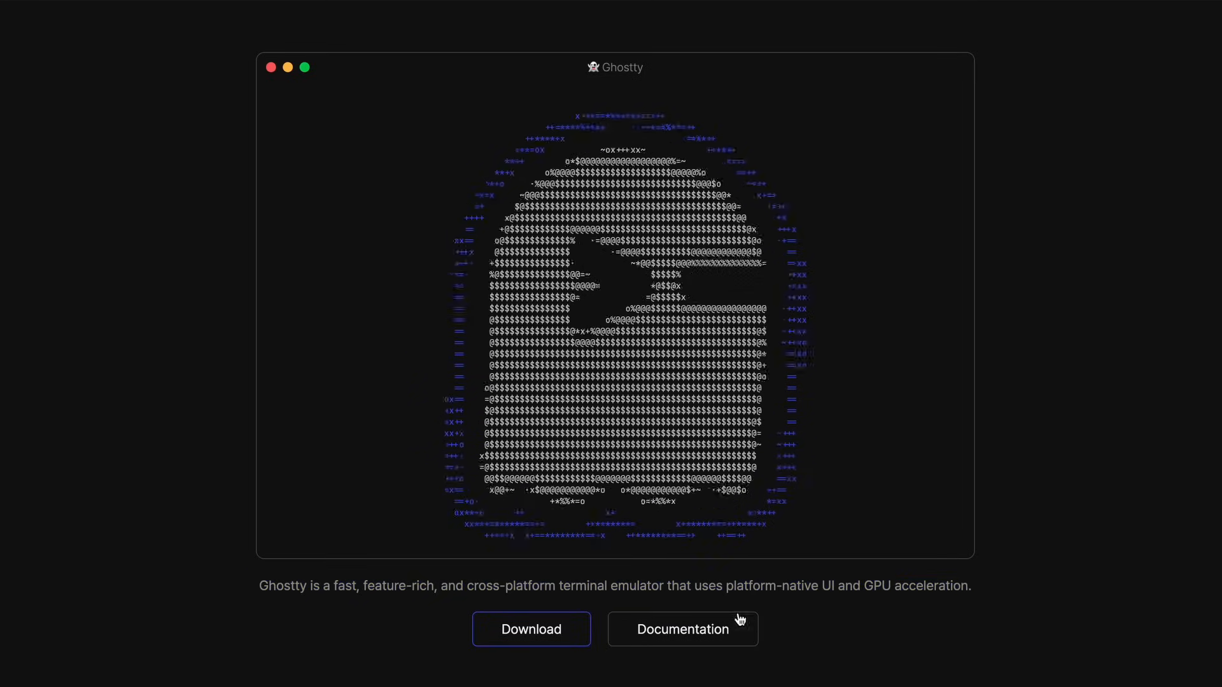
Step: View the Ghostty documentation, then bring up a Ghostty terminal window
{"action": "left_click", "coordinate": [683, 629]}
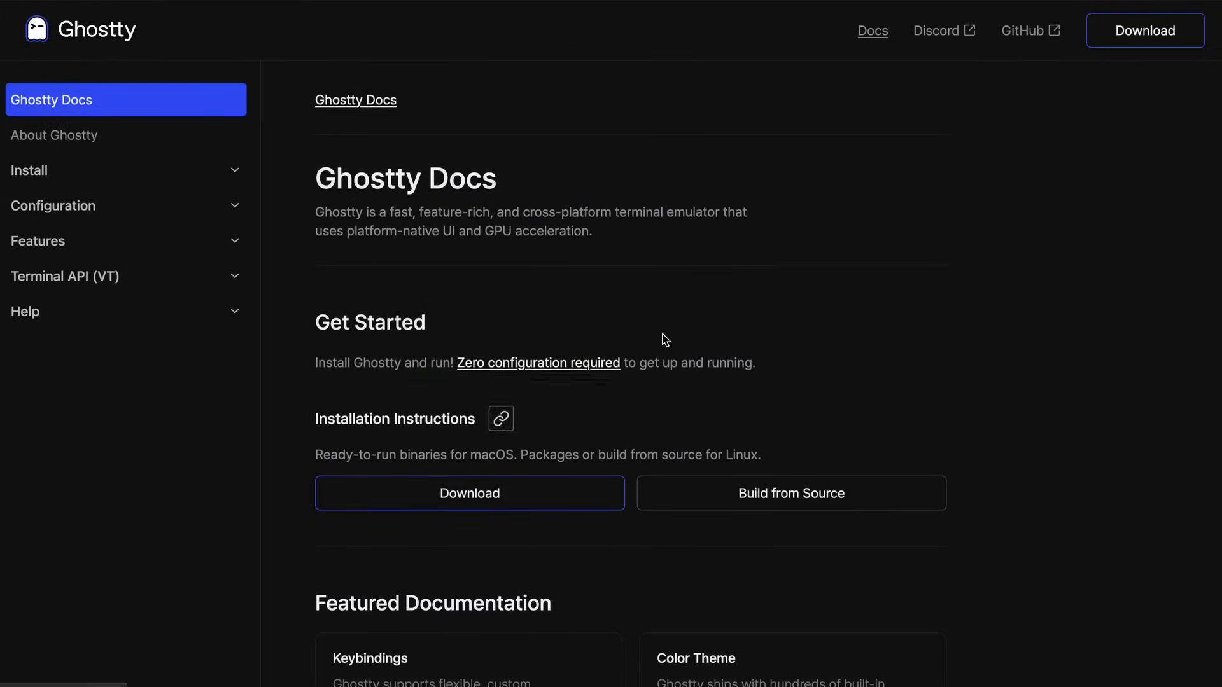
{"action": "left_click", "coordinate": [1144, 30]}
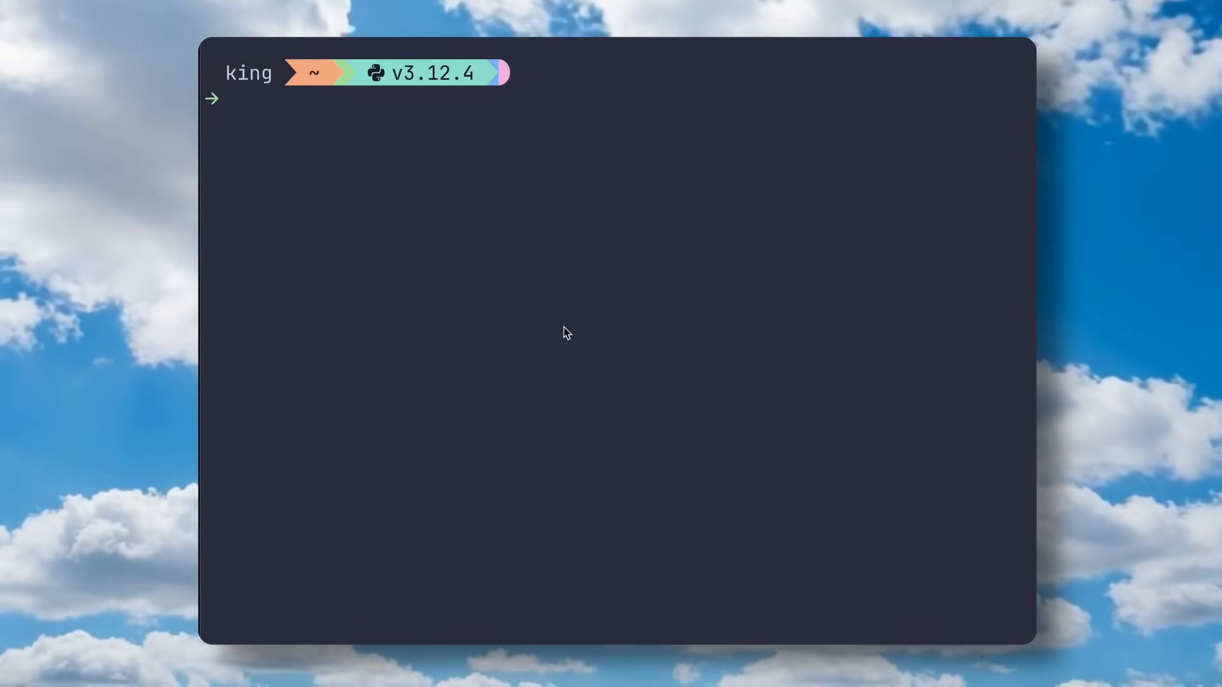
{"action": "mouse_move", "coordinate": [524, 279]}
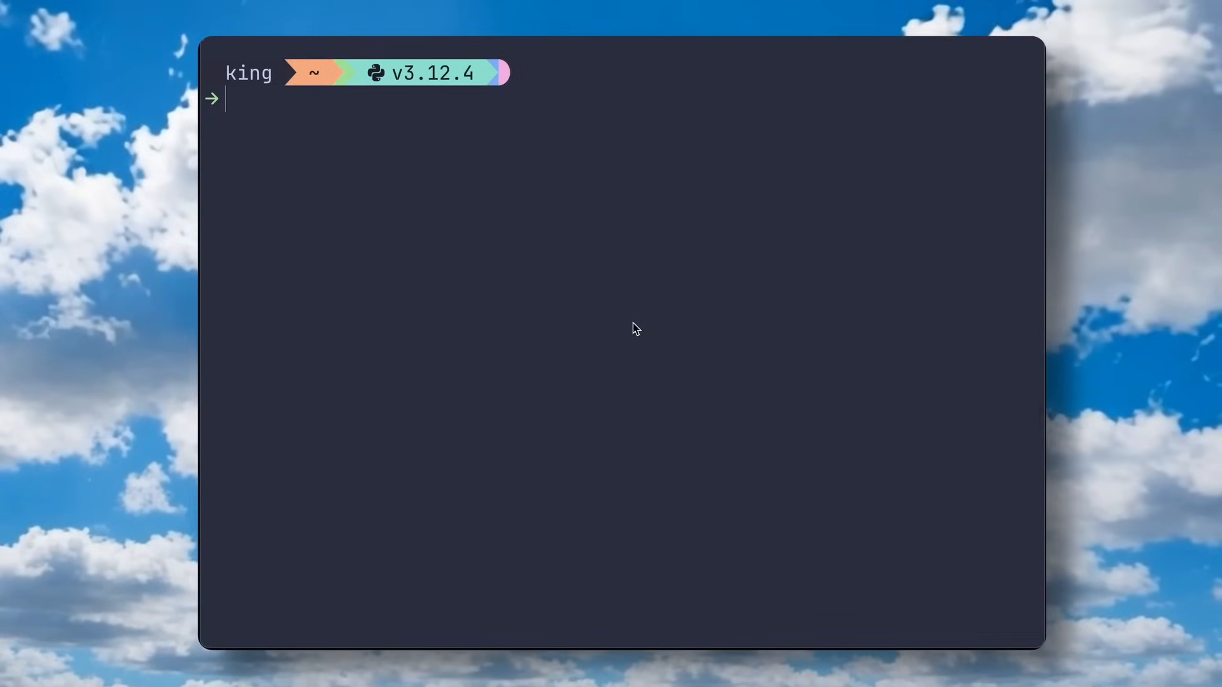
{"action": "mouse_move", "coordinate": [651, 339]}
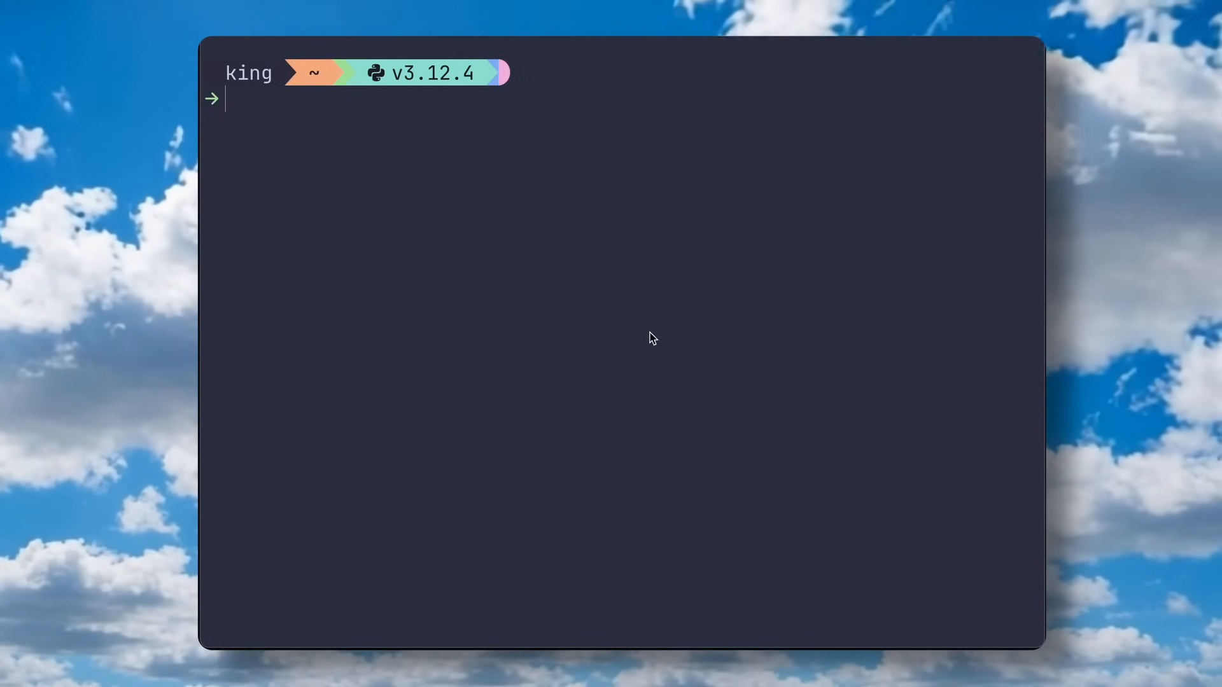
{"action": "mouse_move", "coordinate": [647, 357]}
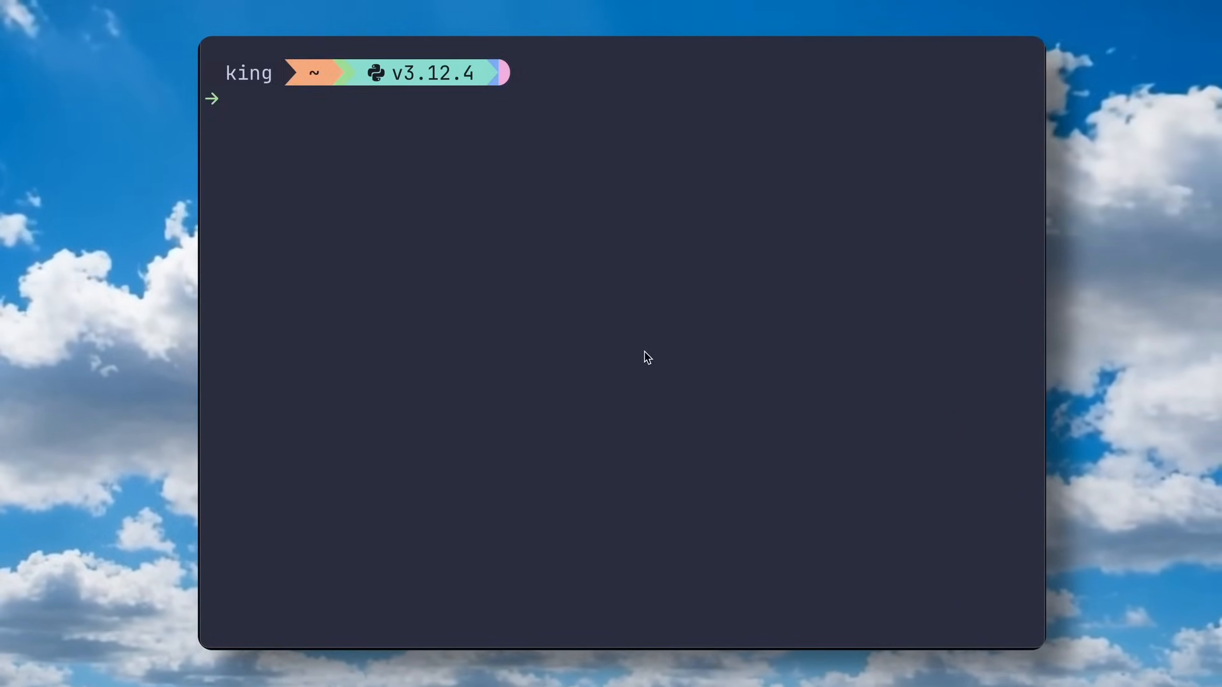
Step: Write 'llm cli tool & aider' at the prompt without running it
{"action": "type", "text": "ai"}
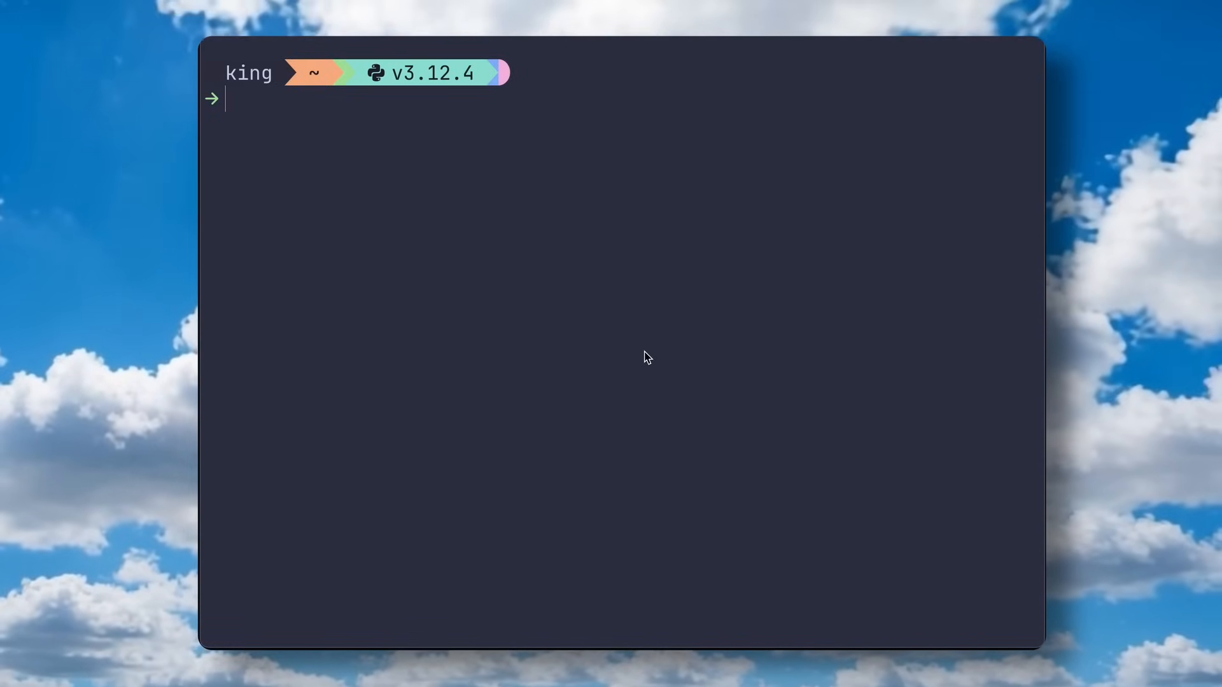
{"action": "type", "text": "l"}
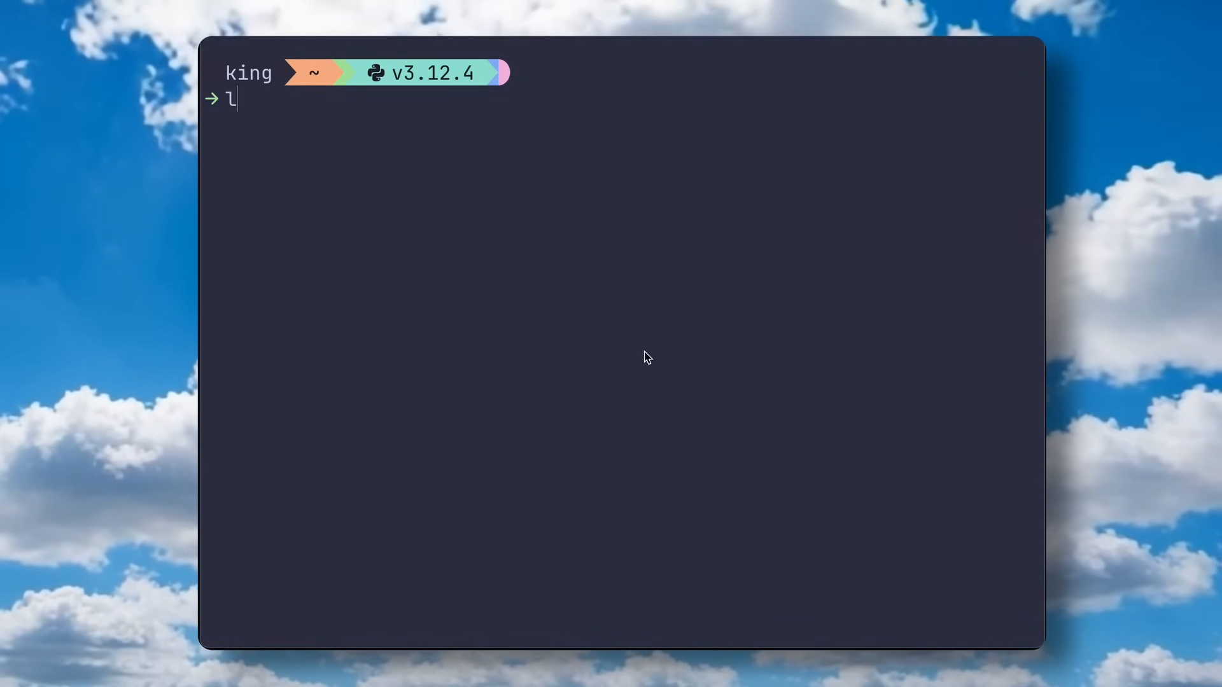
{"action": "type", "text": "lm"}
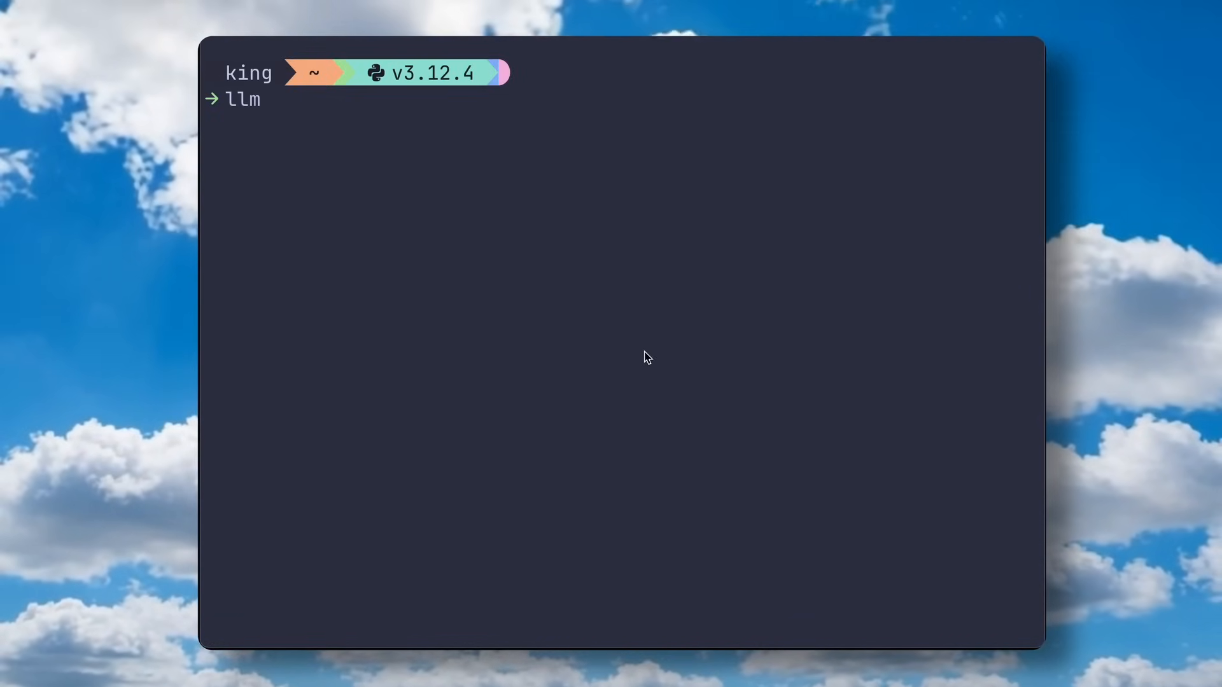
{"action": "type", "text": "cli tool &"}
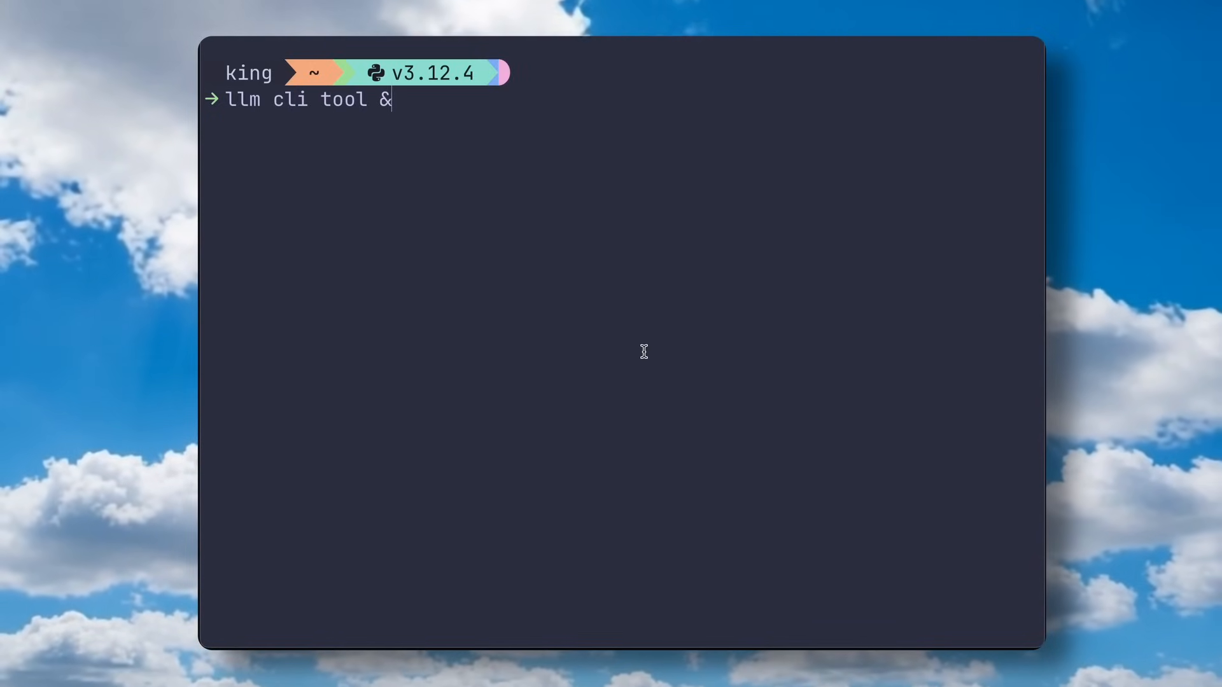
{"action": "type", "text": "& aider"}
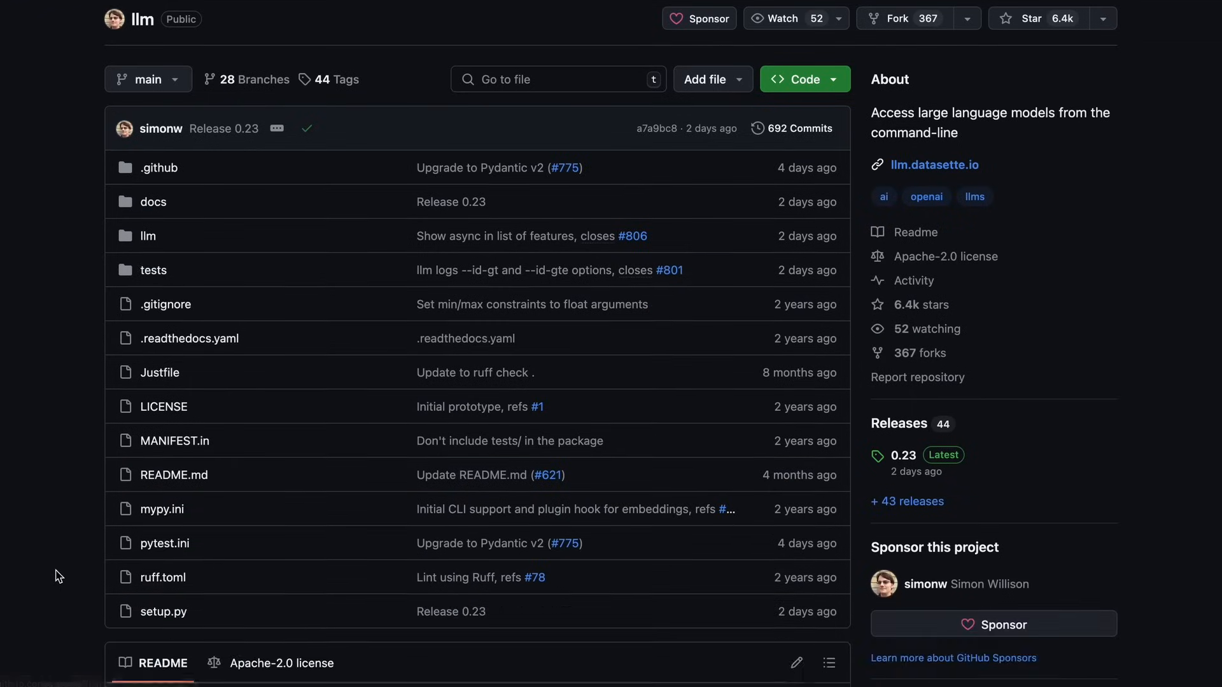
Step: Install llm with pip and start 'llm keys set openai' to enter the API key
{"action": "scroll", "scroll_direction": "down", "scroll_amount": 3}
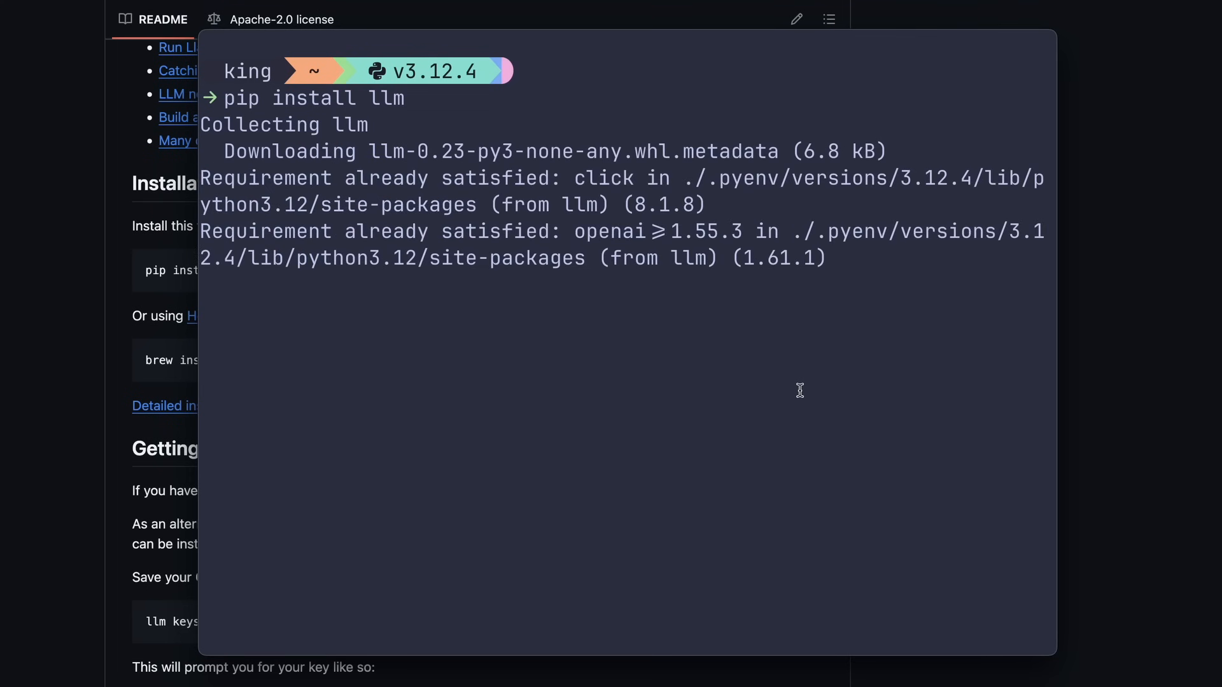
{"action": "scroll", "scroll_direction": "down", "scroll_amount": 3}
{"action": "type", "text": "llm"}
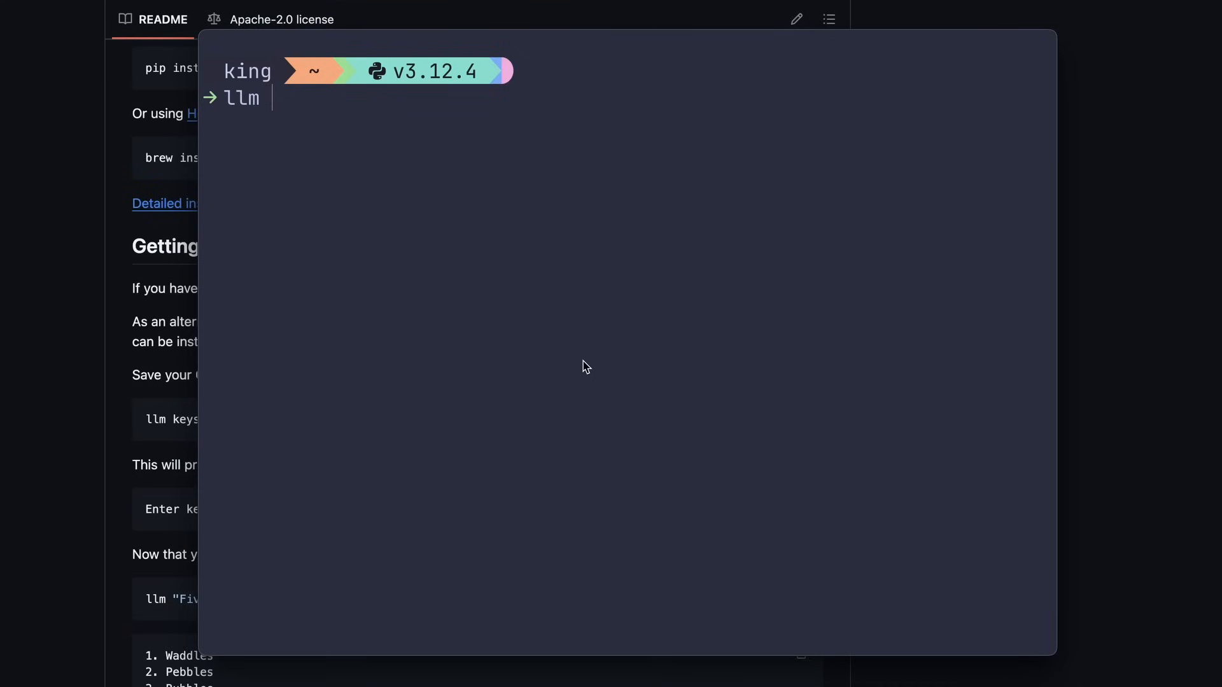
{"action": "type", "text": "keys set ope"}
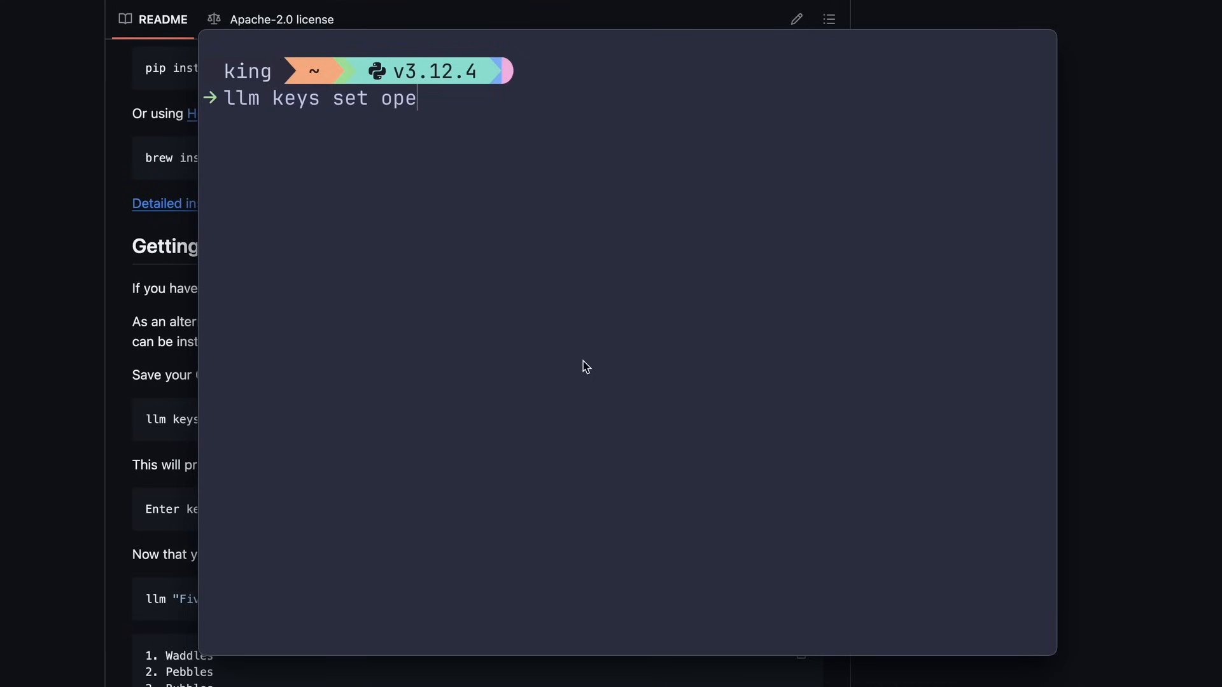
{"action": "type", "text": "nai"}
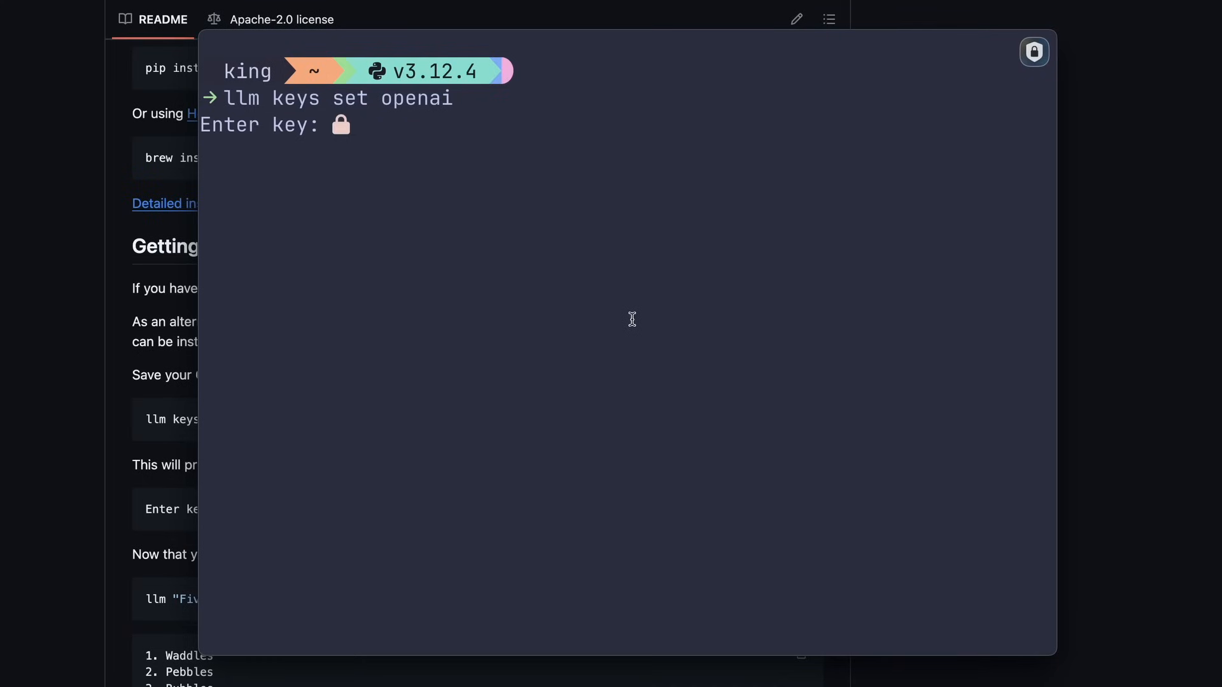
{"action": "mouse_move", "coordinate": [569, 186]}
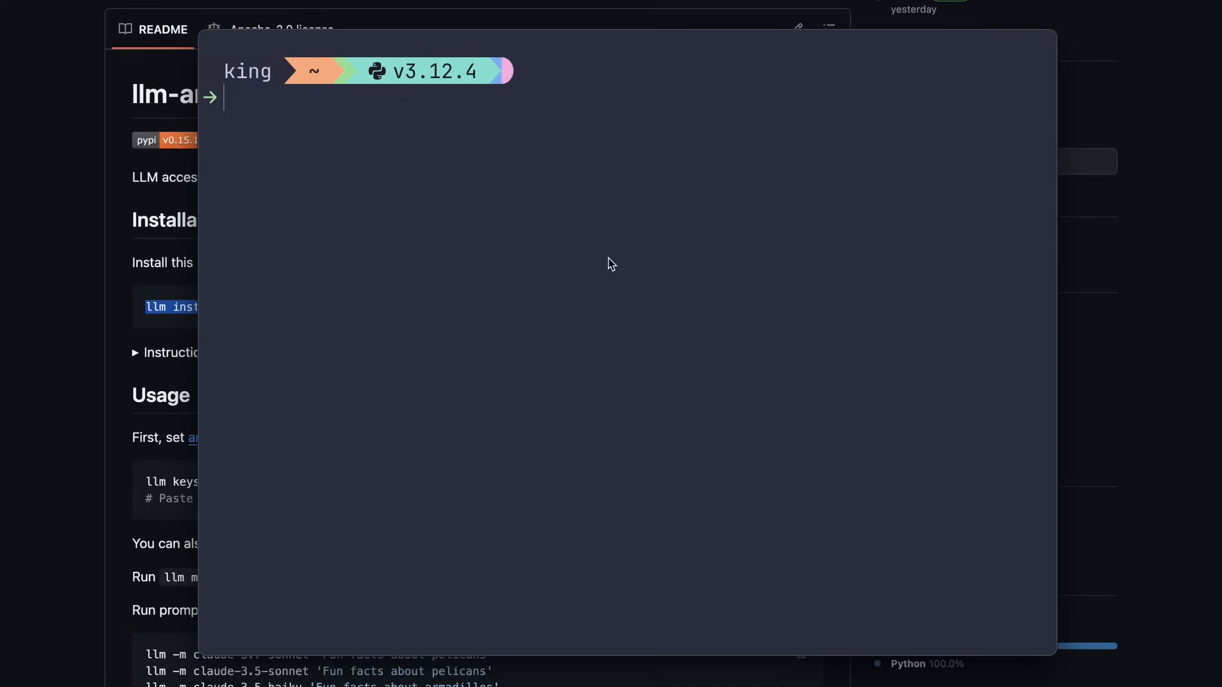
Step: Install llm-anthropic and llm-gemini, set the Anthropic key, and greet gemini-2.0-flash with "hello"
{"action": "type", "text": "llm install llm-anthropic"}
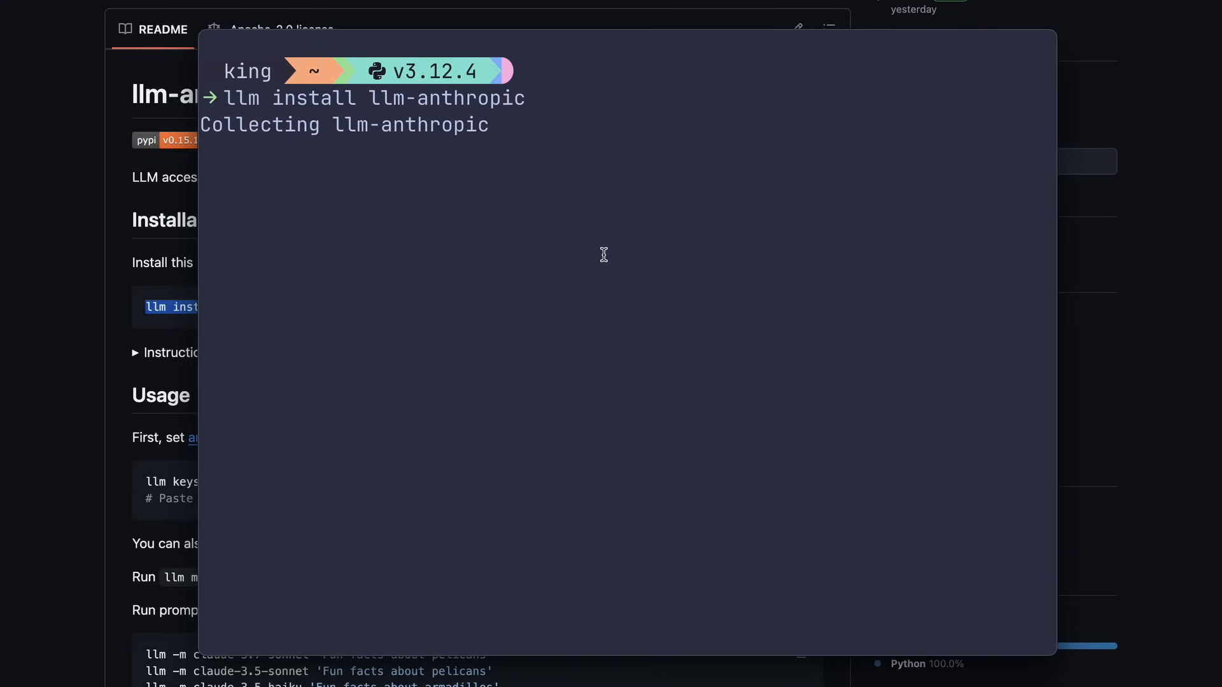
{"action": "type", "text": "llm keys set ant"}
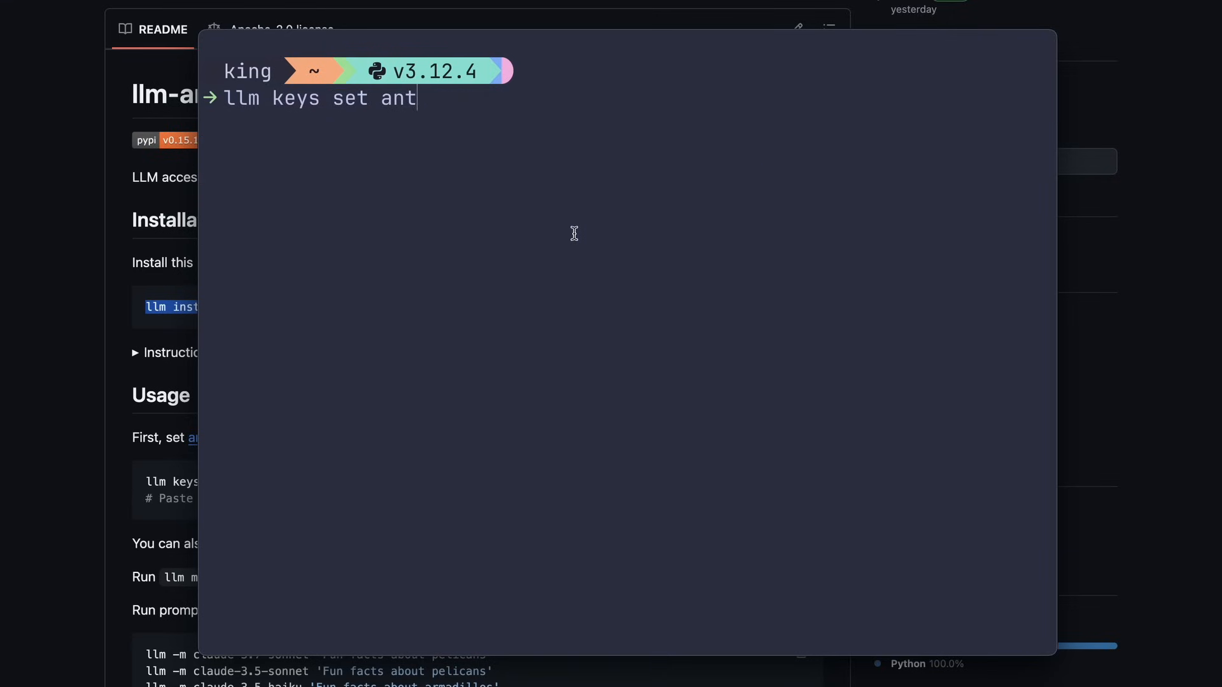
{"action": "type", "text": "hropic"}
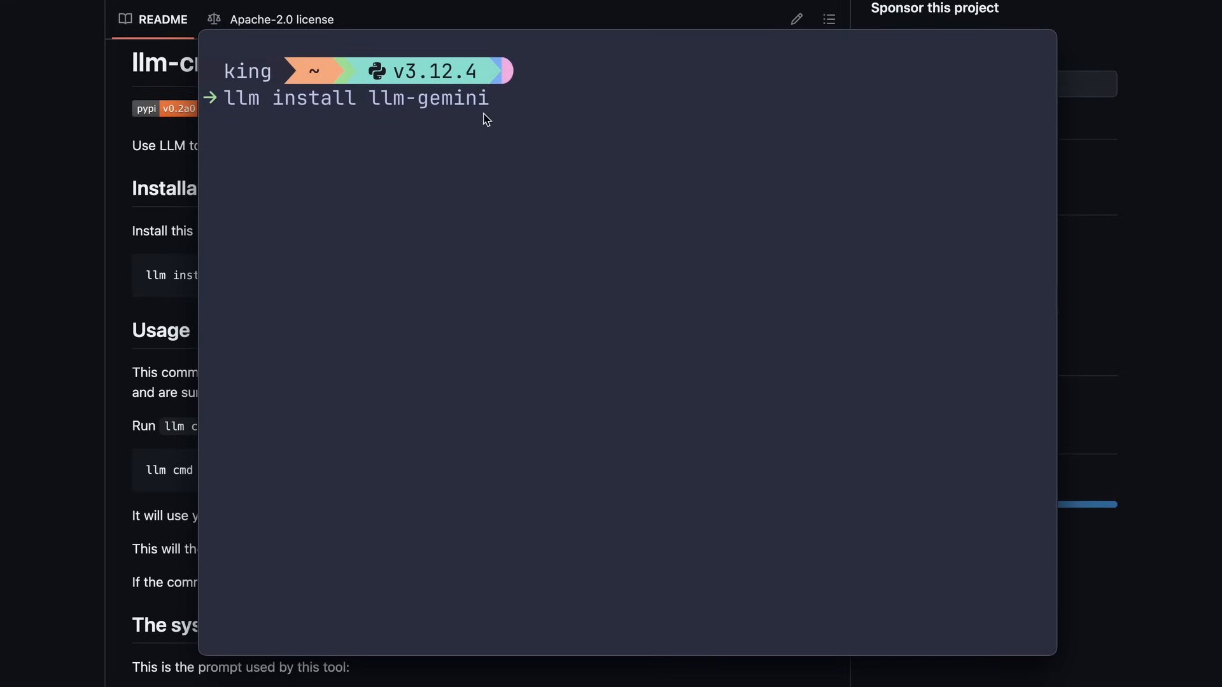
{"action": "type", "text": "c"}
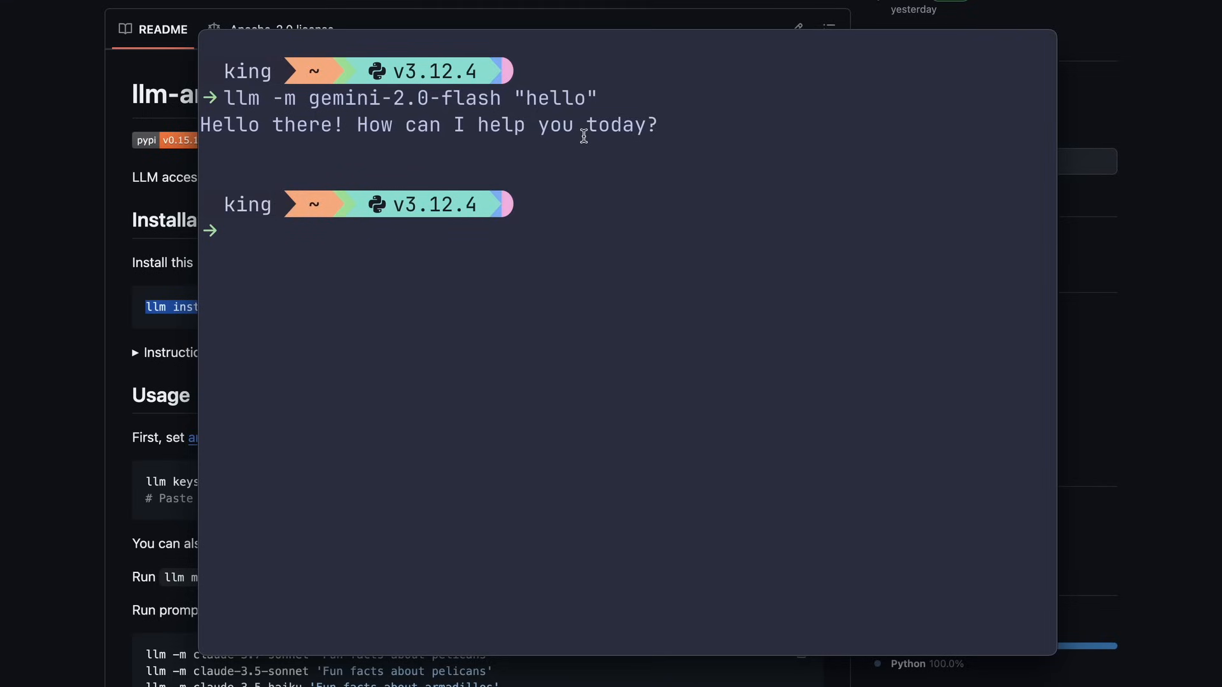
{"action": "mouse_move", "coordinate": [651, 303]}
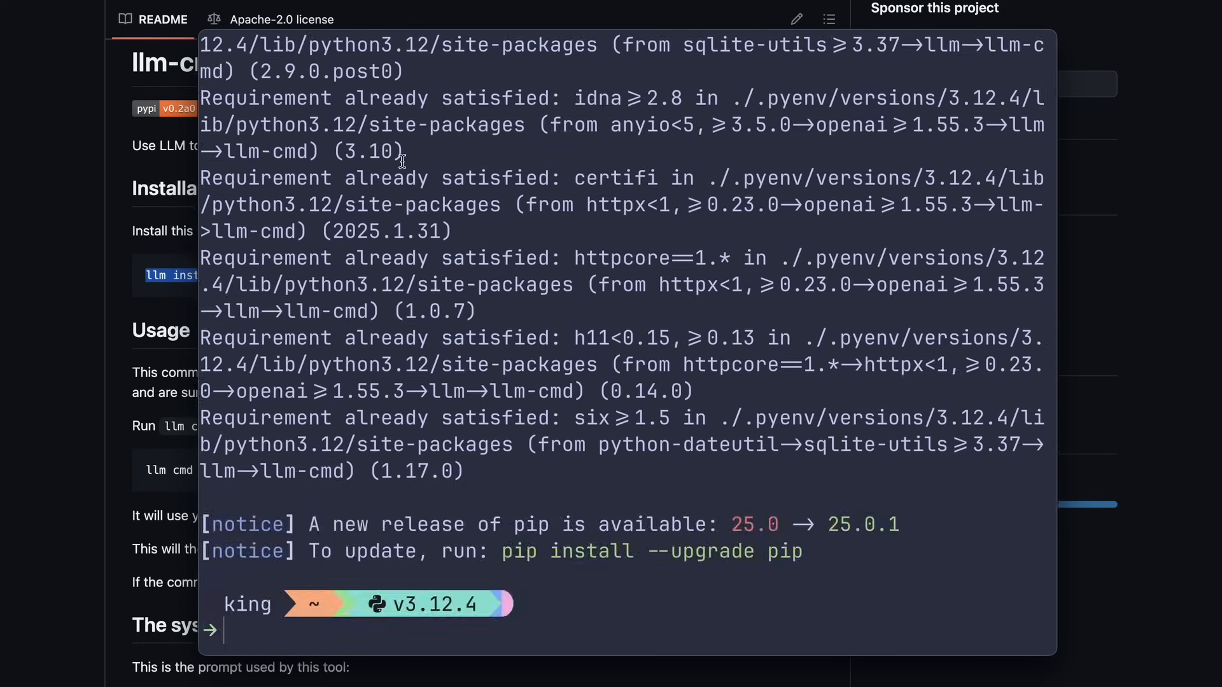
Step: Ask llm cmd with gemini-2.0-flash to create test-llm.py, yielding 'touch test-llm.py'
{"action": "type", "text": "llm"}
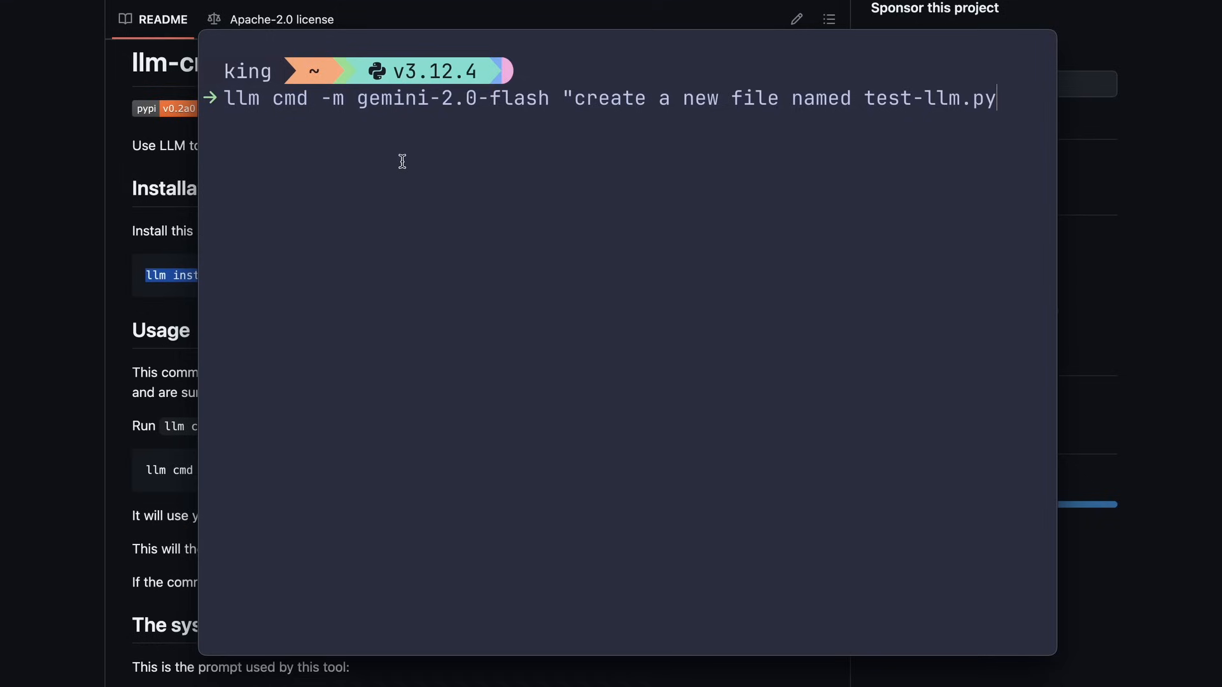
{"action": "type", "text": "\""}
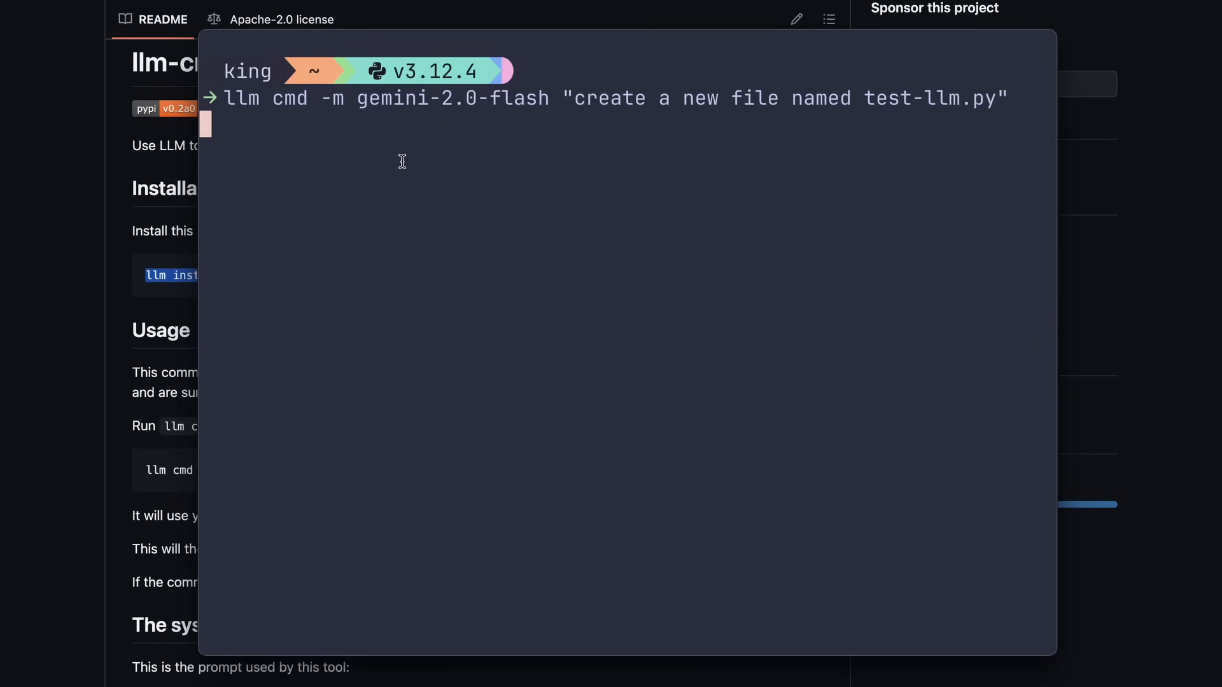
{"action": "key", "text": "Enter"}
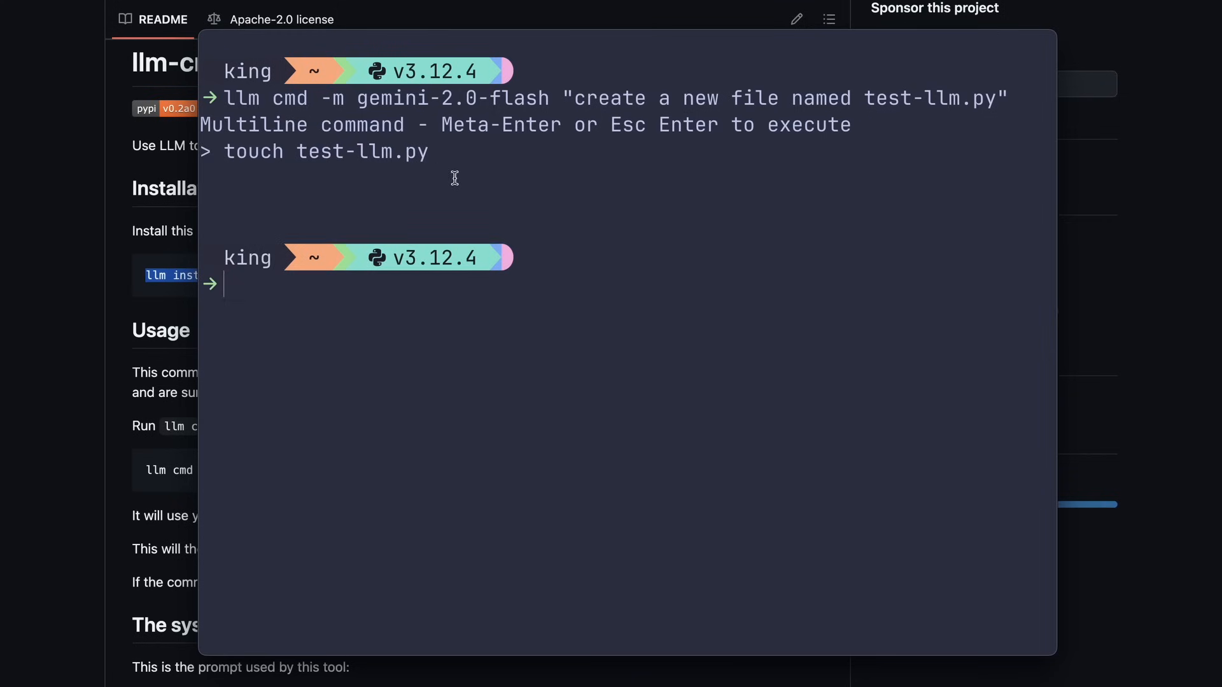
{"action": "mouse_move", "coordinate": [668, 138]}
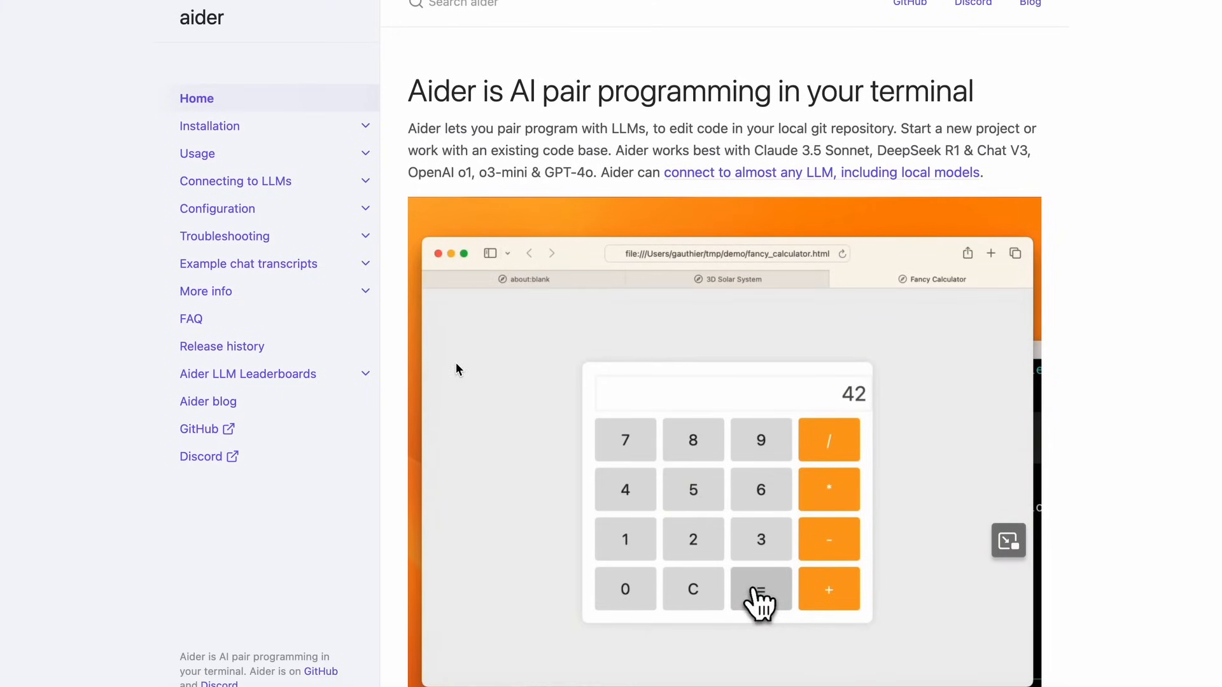
Step: Scroll through the aider homepage introduction on AI pair programming
{"action": "scroll", "scroll_direction": "down", "scroll_amount": 3}
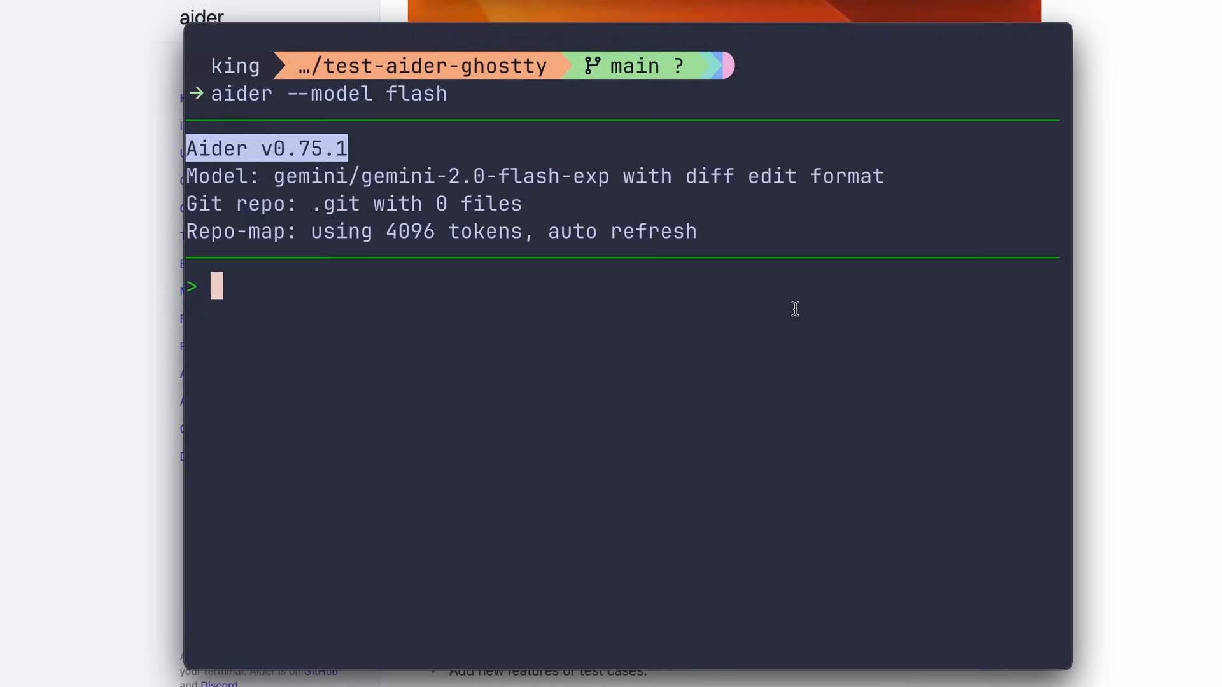
Step: Ask aider to "Create a minesweeper game using html,css,js" and review the generated files
{"action": "type", "text": "Create a mine"}
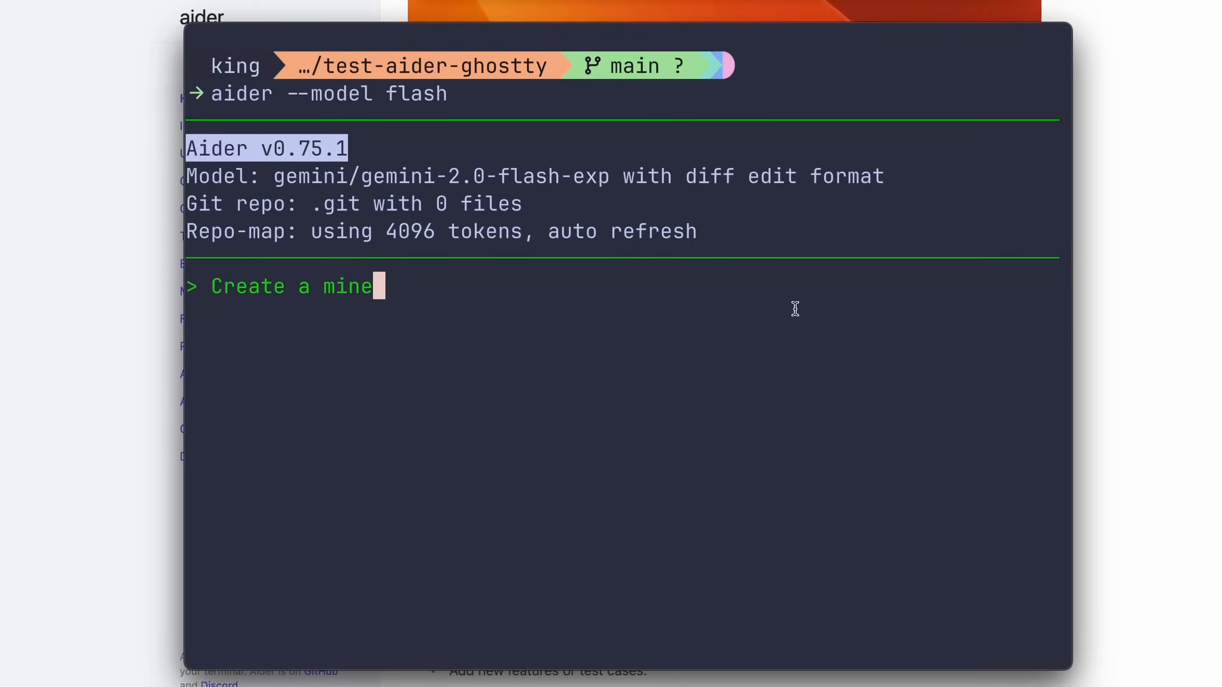
{"action": "type", "text": "sweeper game"}
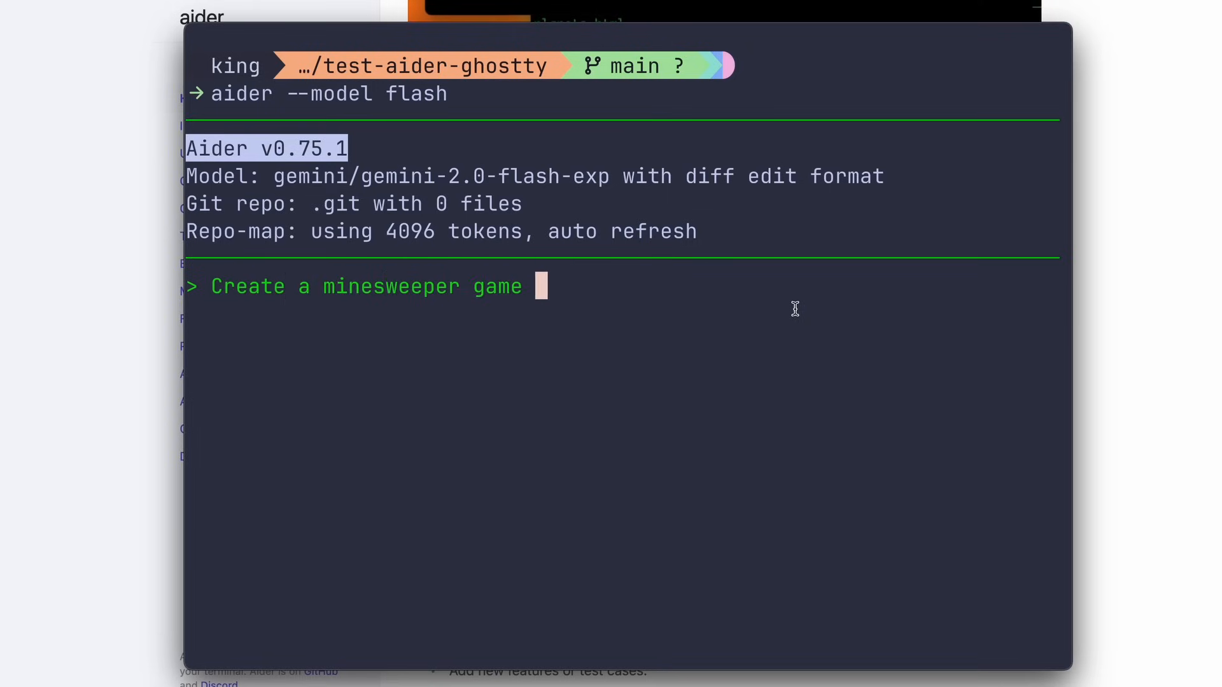
{"action": "type", "text": "sui"}
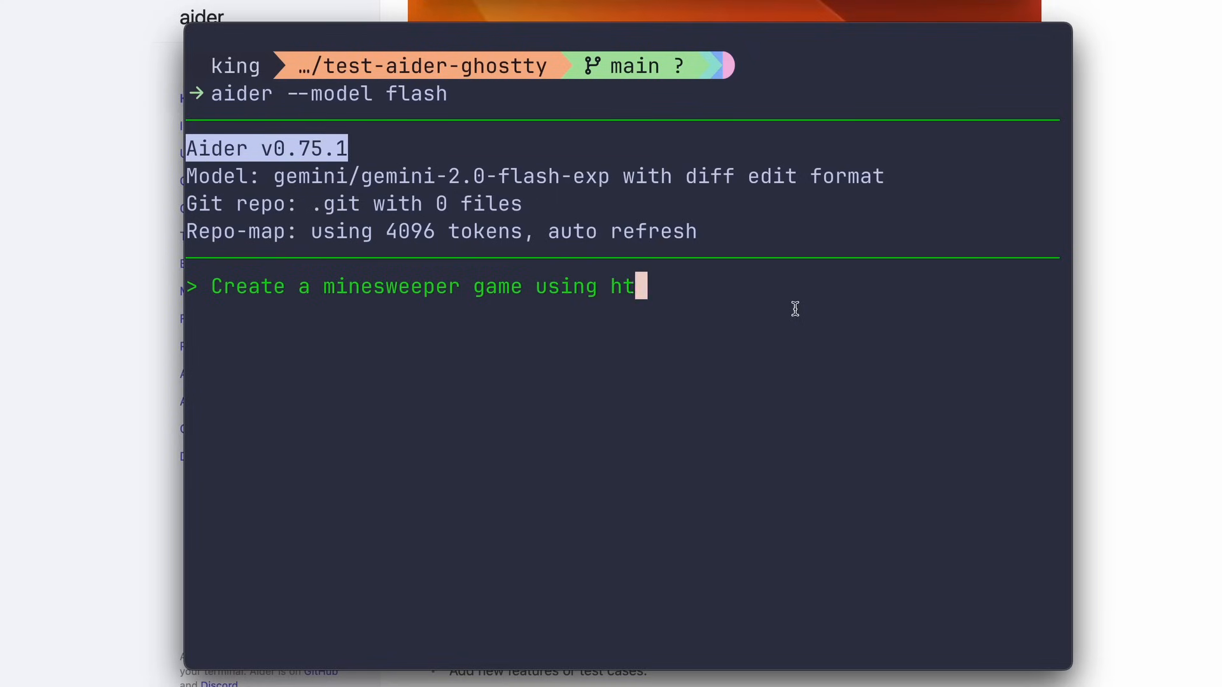
{"action": "type", "text": "ml,css,js"}
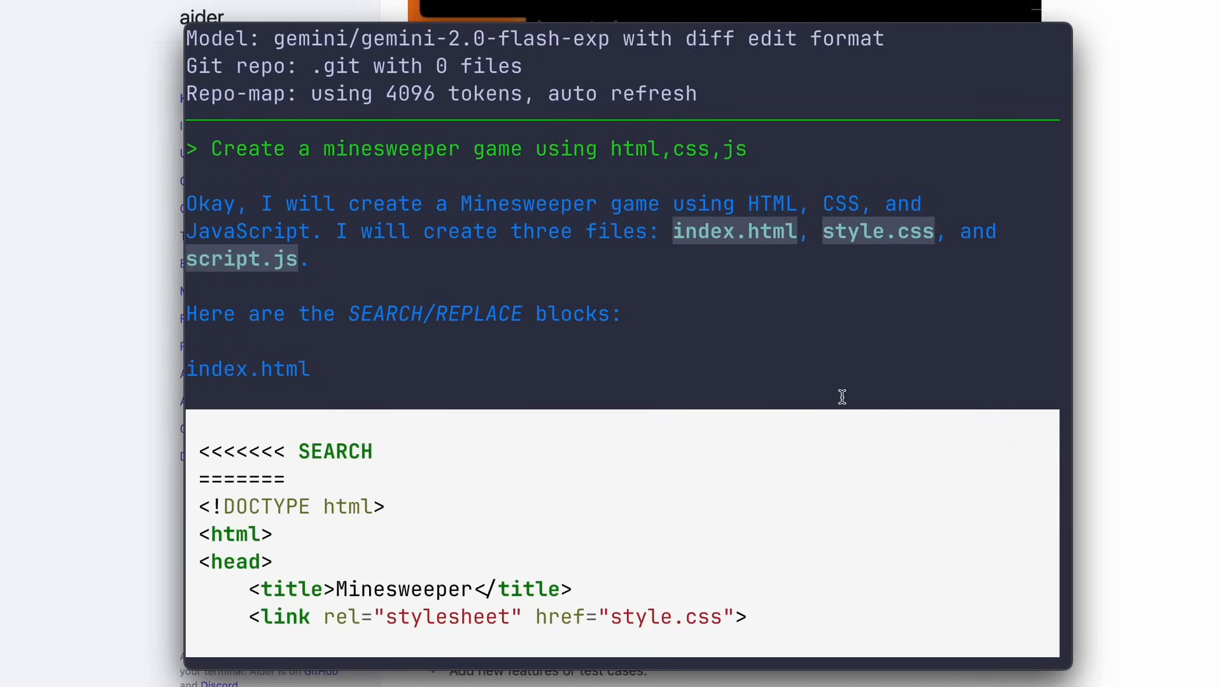
{"action": "scroll", "scroll_direction": "down", "scroll_amount": 3}
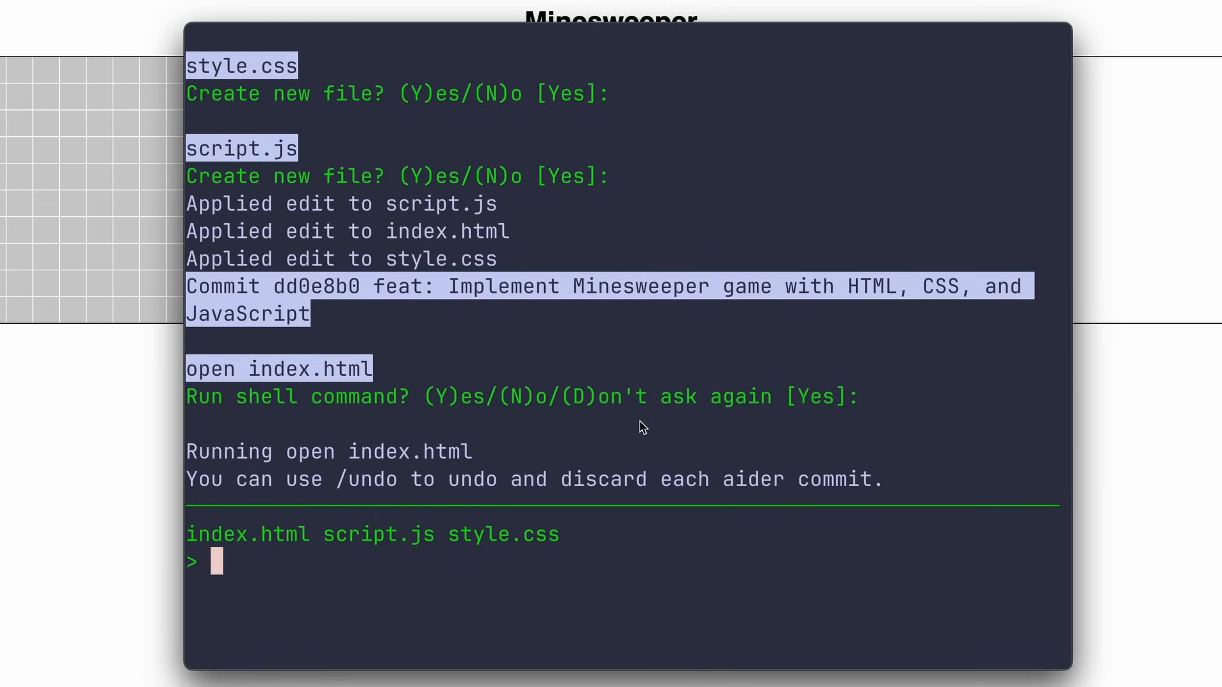
{"action": "mouse_move", "coordinate": [638, 408]}
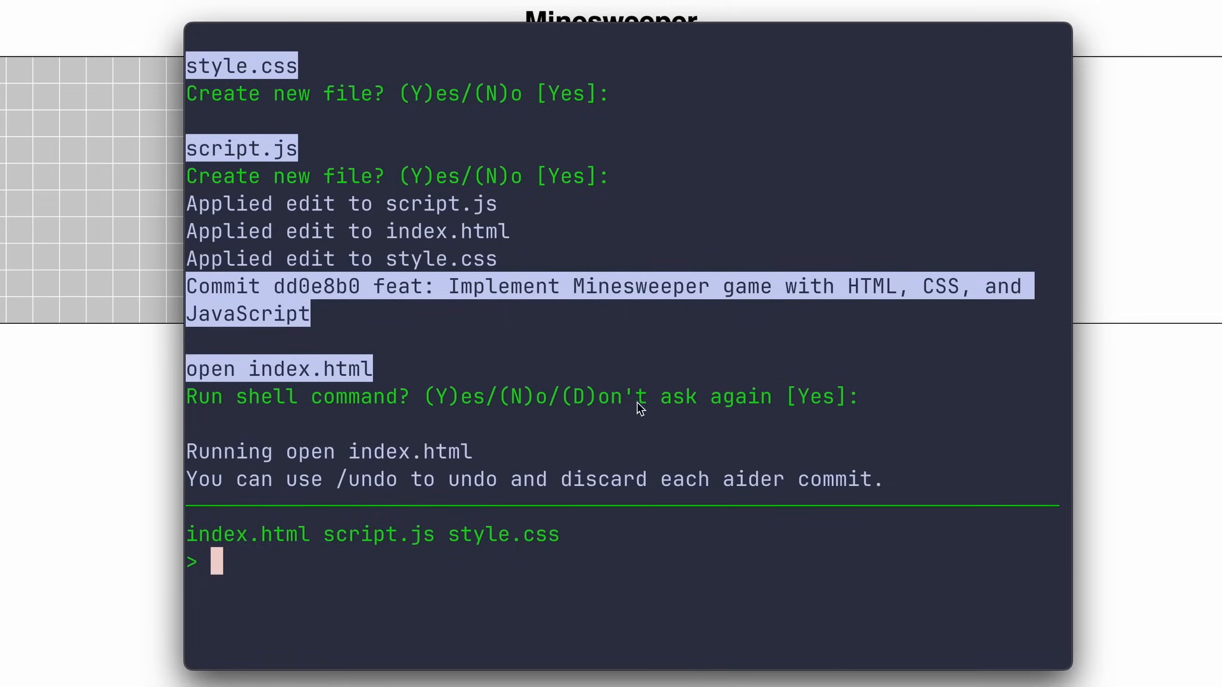
{"action": "mouse_move", "coordinate": [651, 401]}
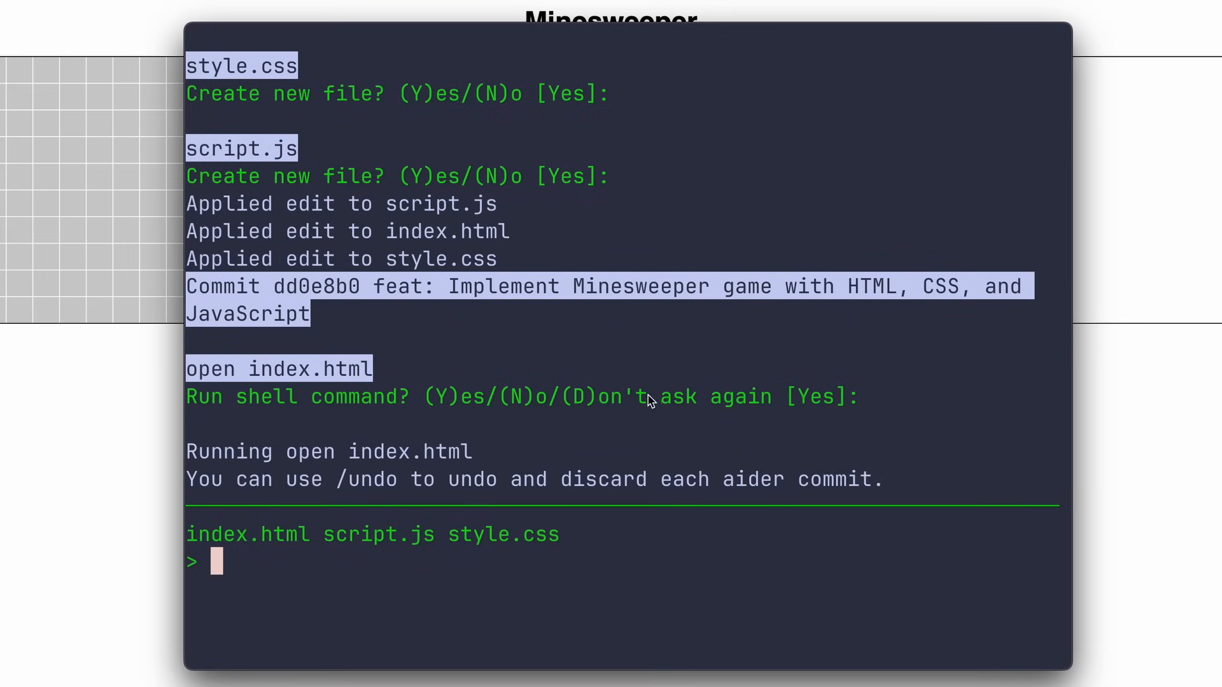